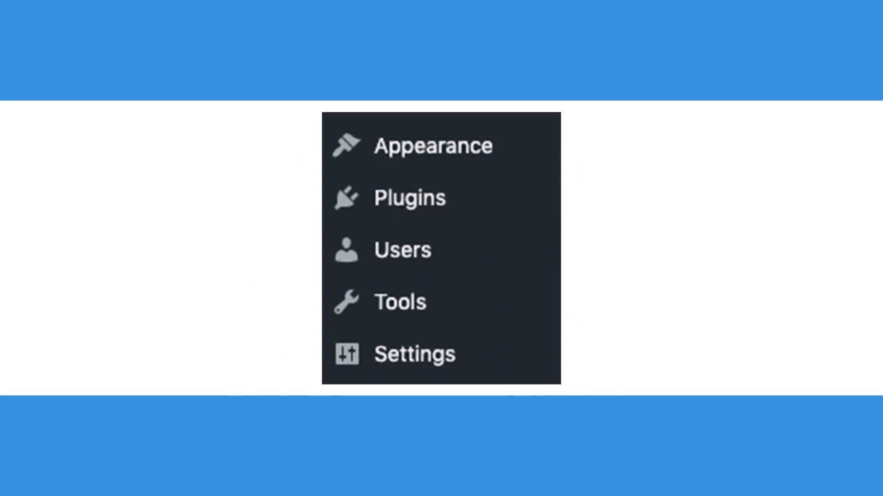
Show the admin Dashboard with the Plugins submenu (Installed Plugins, Add New, Plugin Editor) expanded
left_click(406, 197)
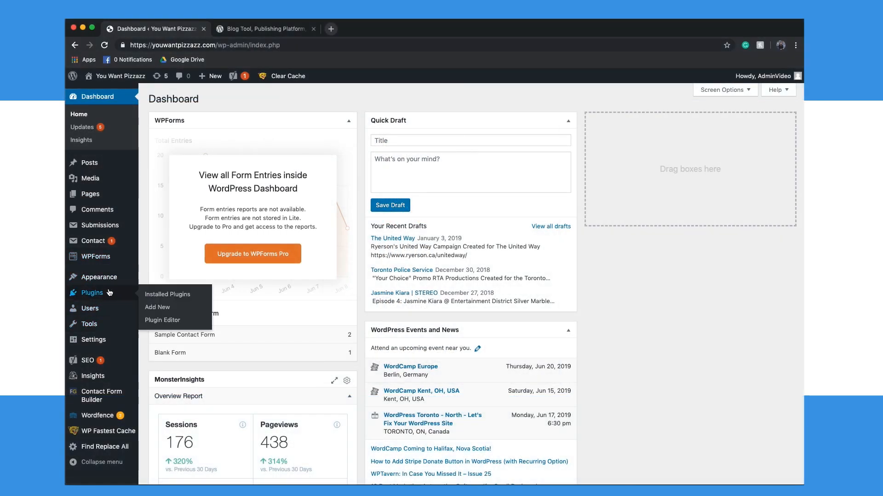
left_click(167, 294)
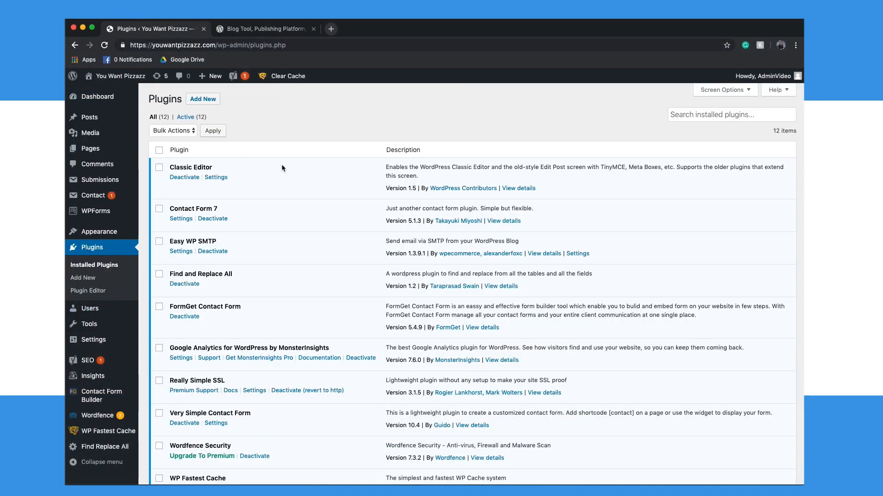
scroll("down", 3)
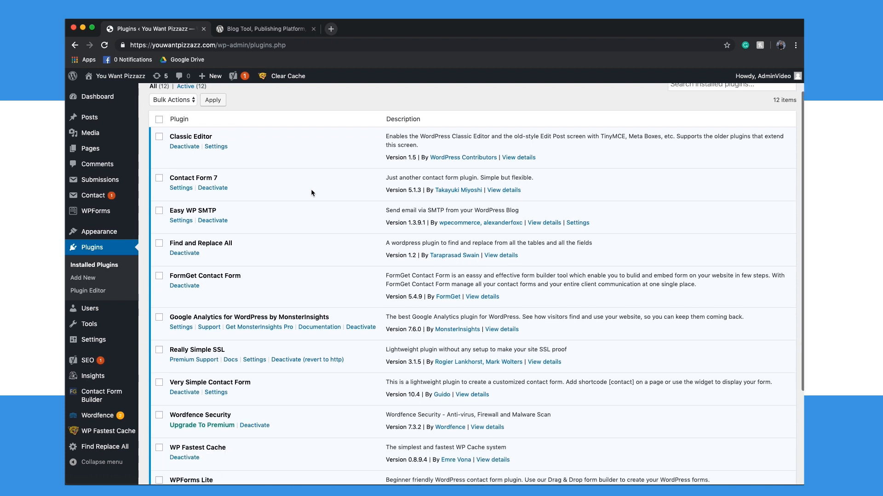
scroll("down", 3)
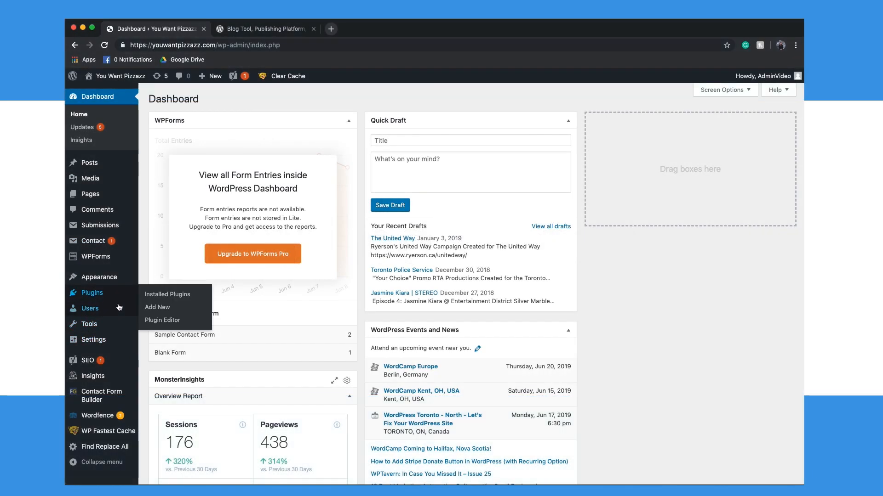
left_click(91, 309)
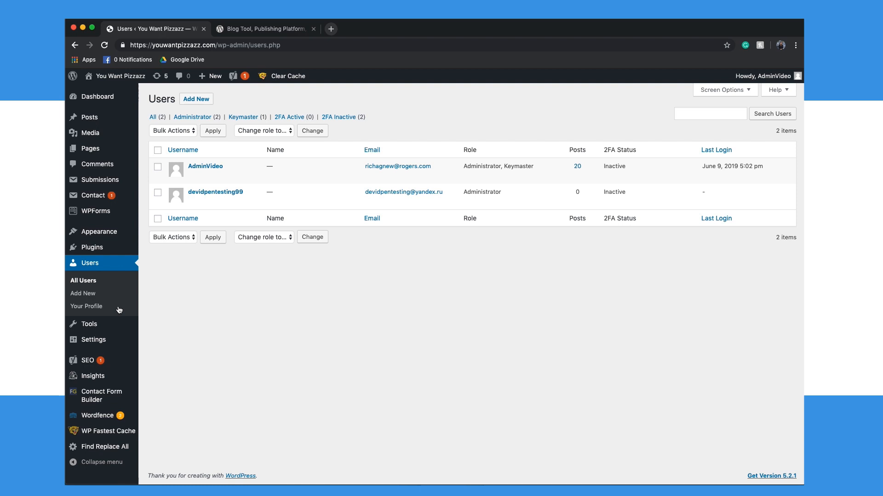
left_click(182, 150)
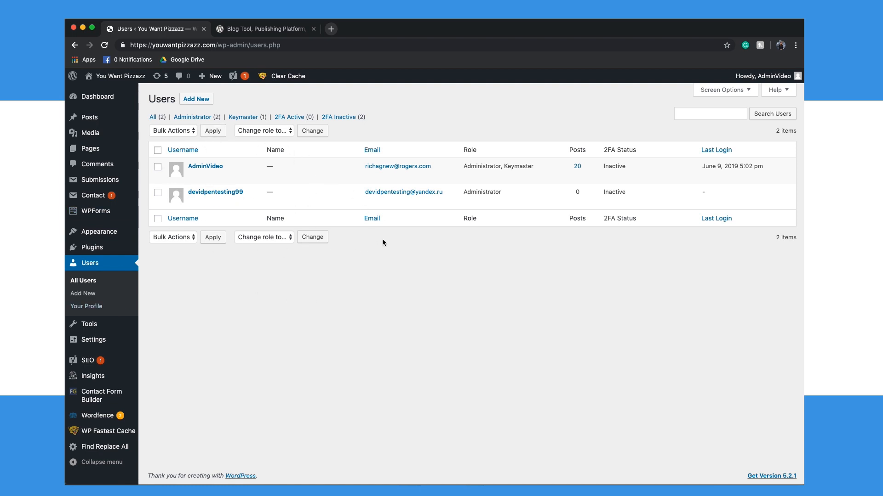
left_click(97, 96)
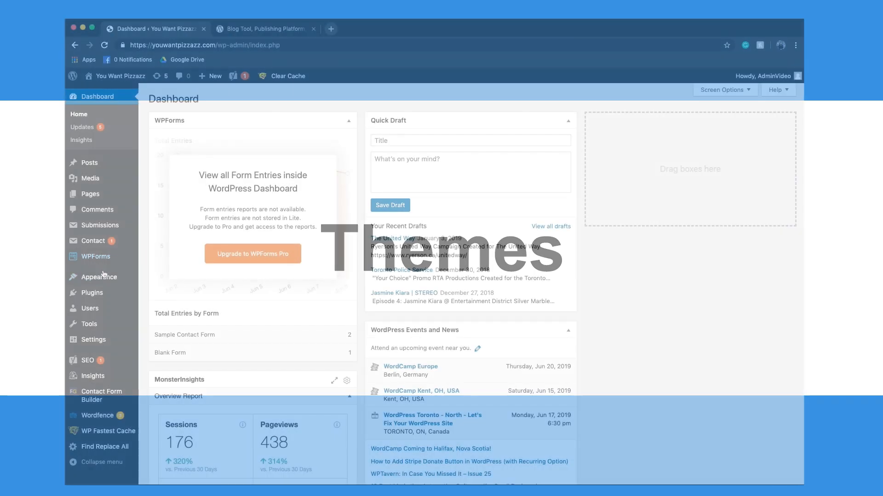
Enter the VideoDraft Pro customizer via Appearance > Customize and go into Theme Settings
left_click(99, 278)
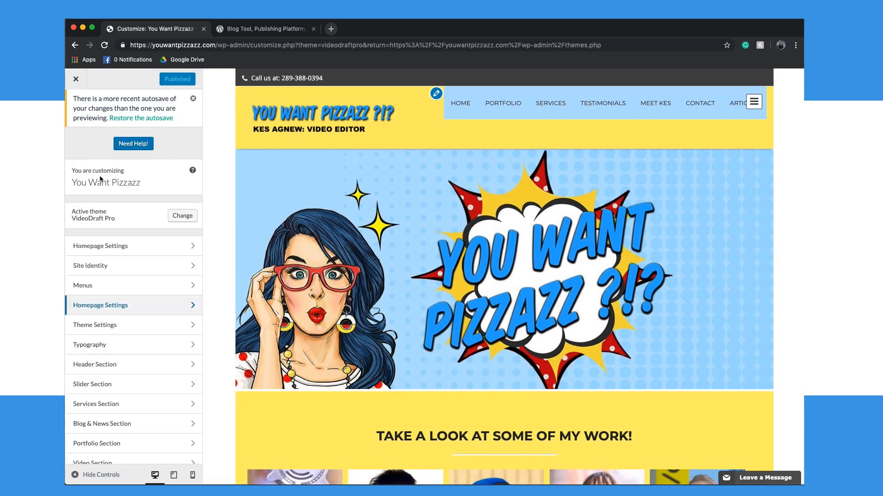
left_click(95, 325)
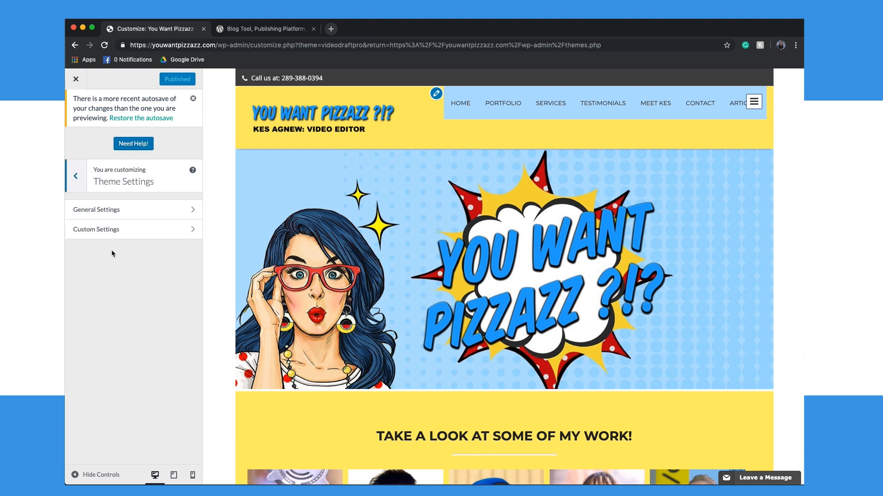